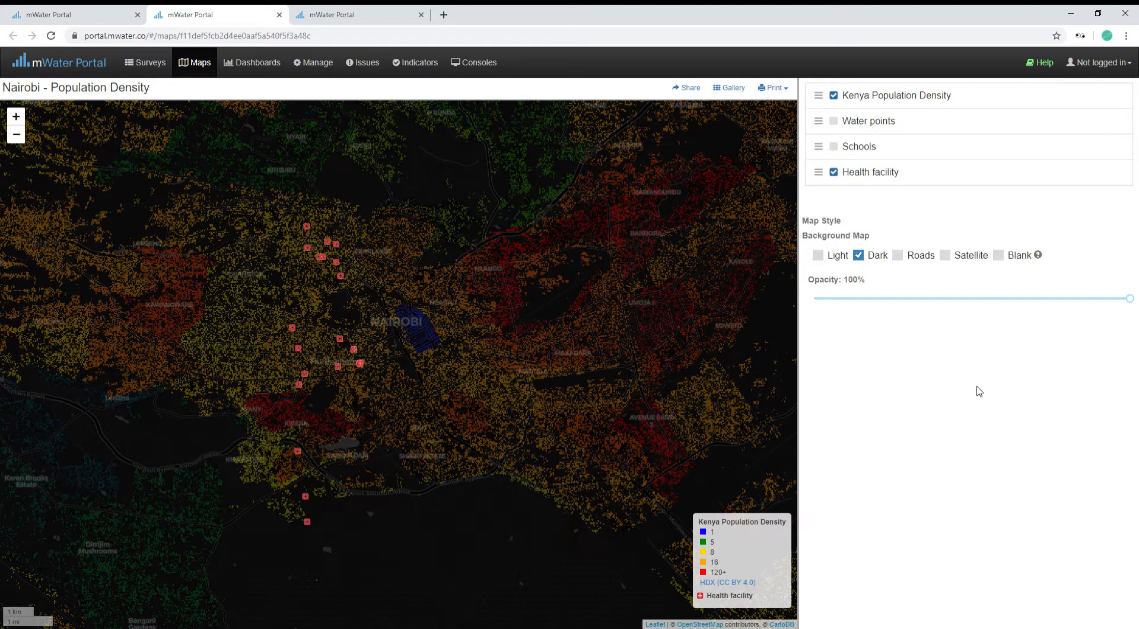
mouse_move(951, 394)
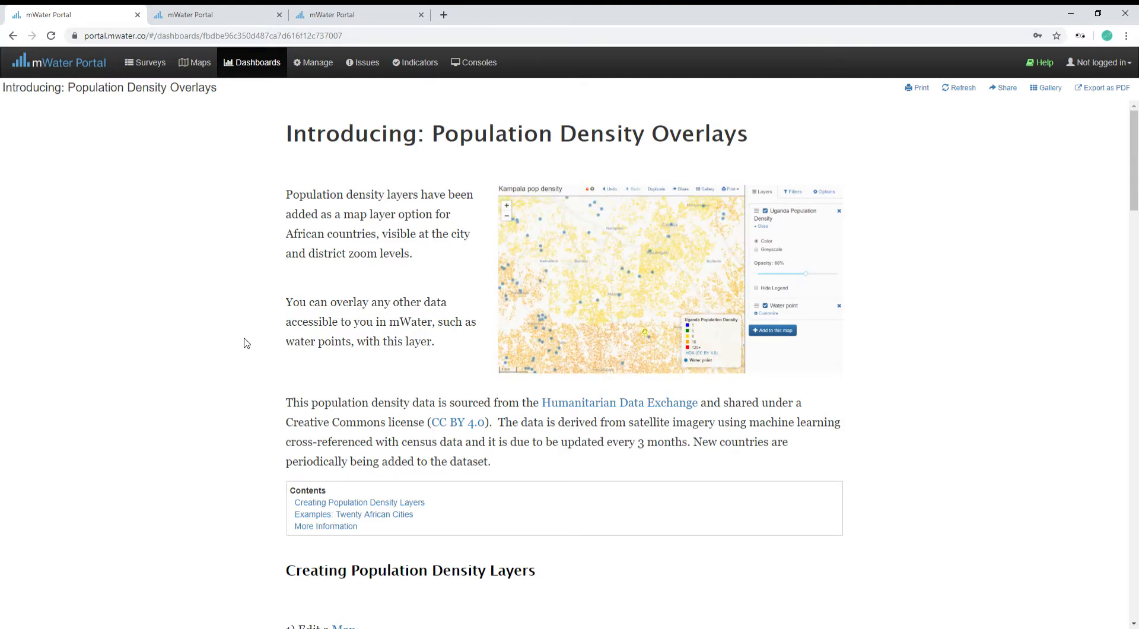
Step: Log in from the Maps gallery, make a new map and save it as 'Pop Density Demo'
left_click(358, 14)
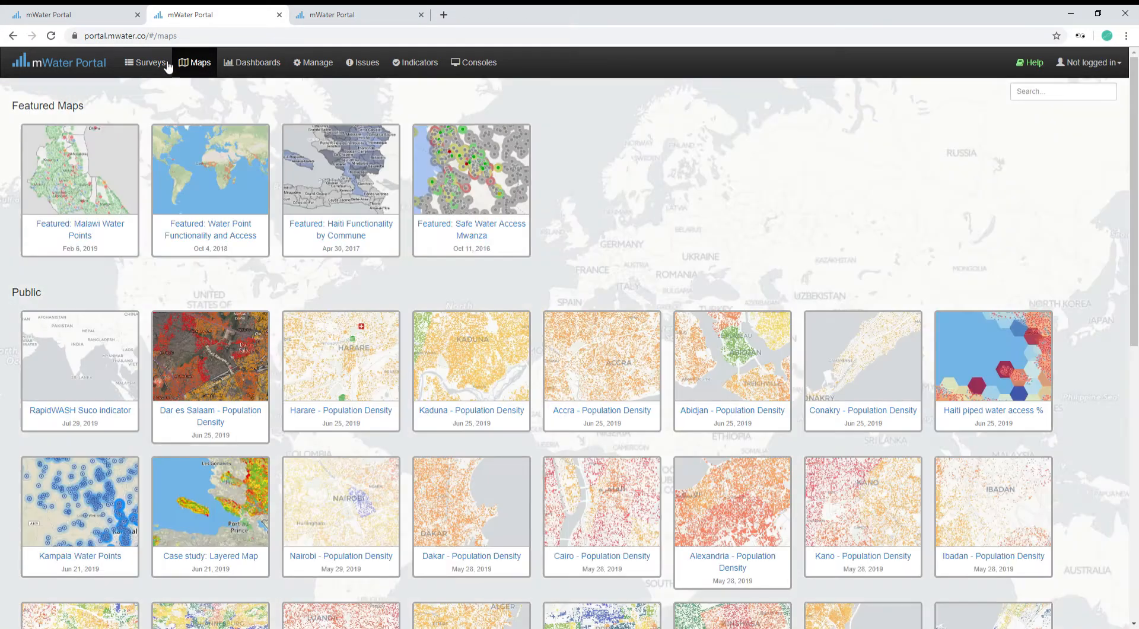
mouse_move(1032, 63)
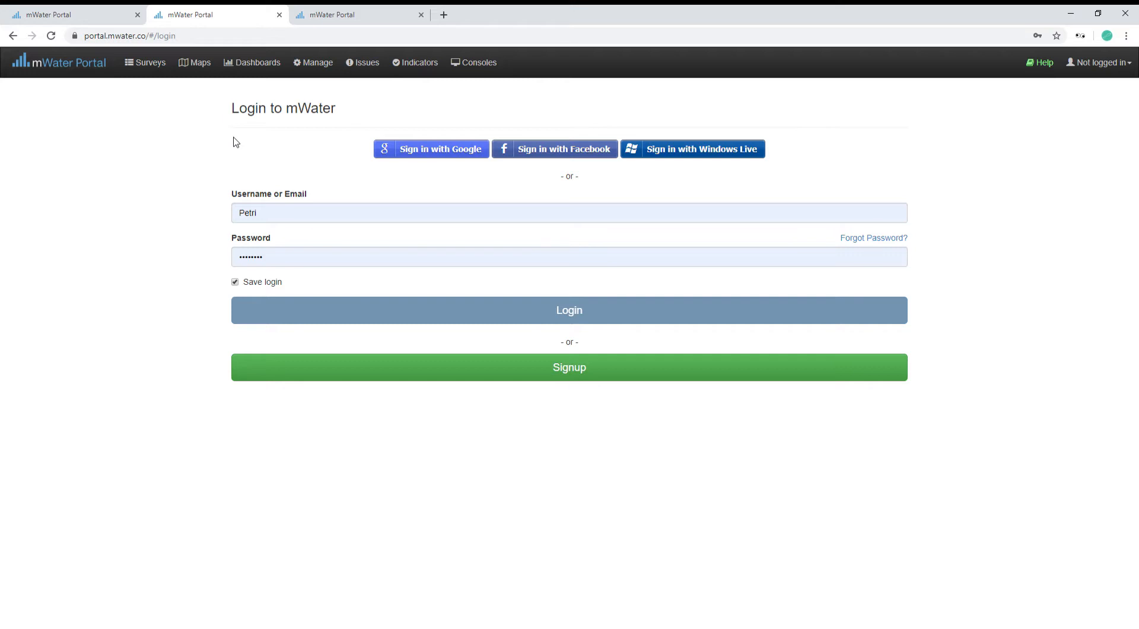
left_click(569, 310)
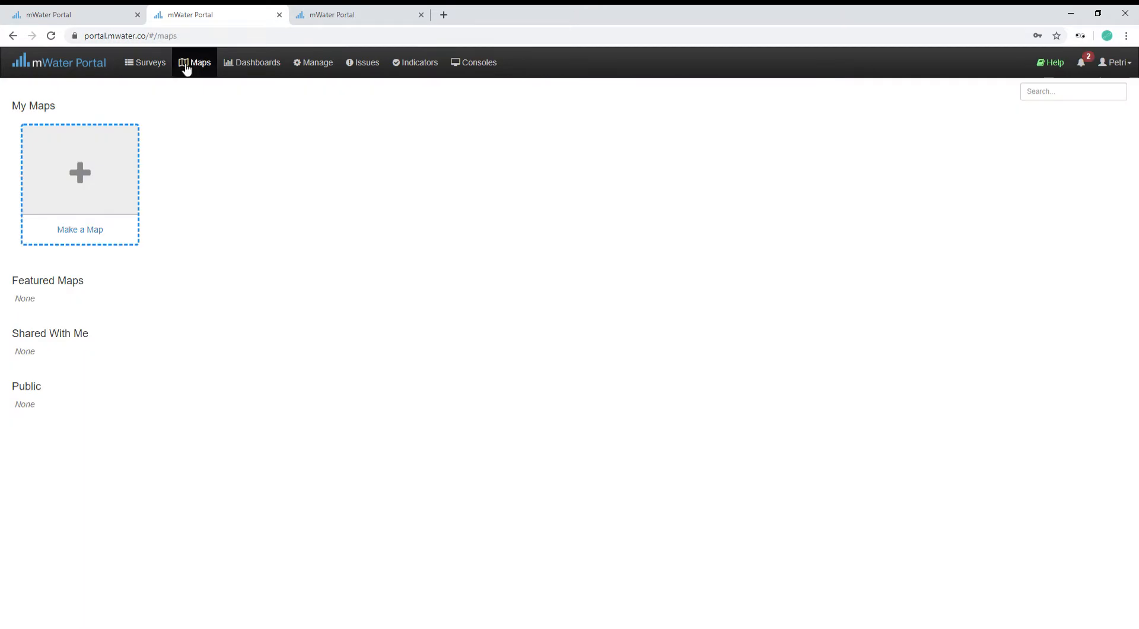
left_click(79, 172)
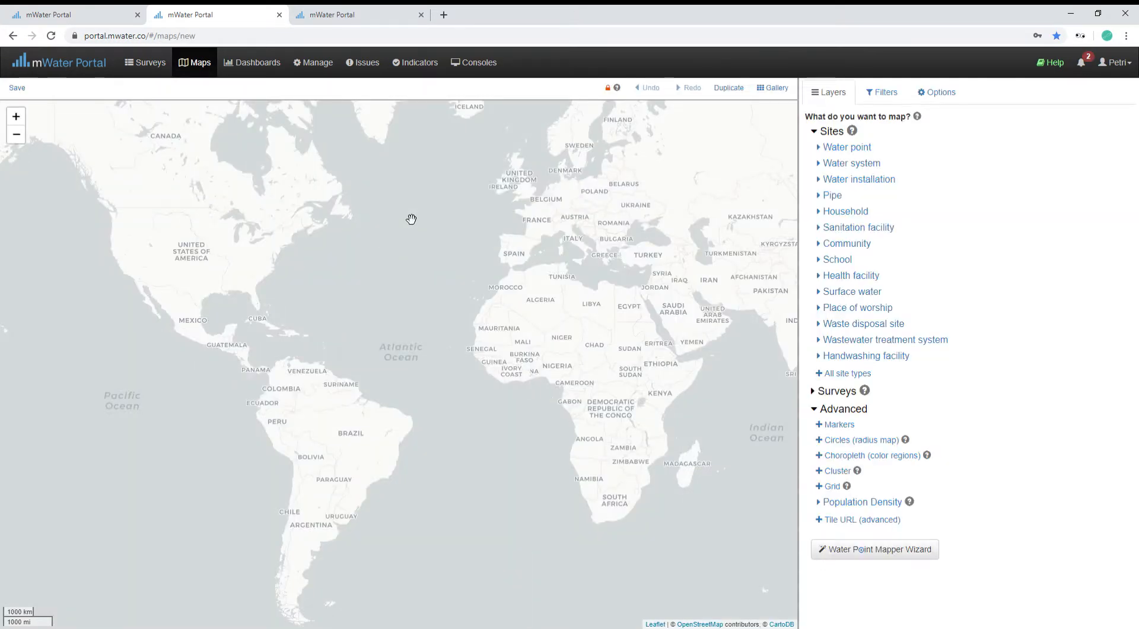
mouse_move(857, 471)
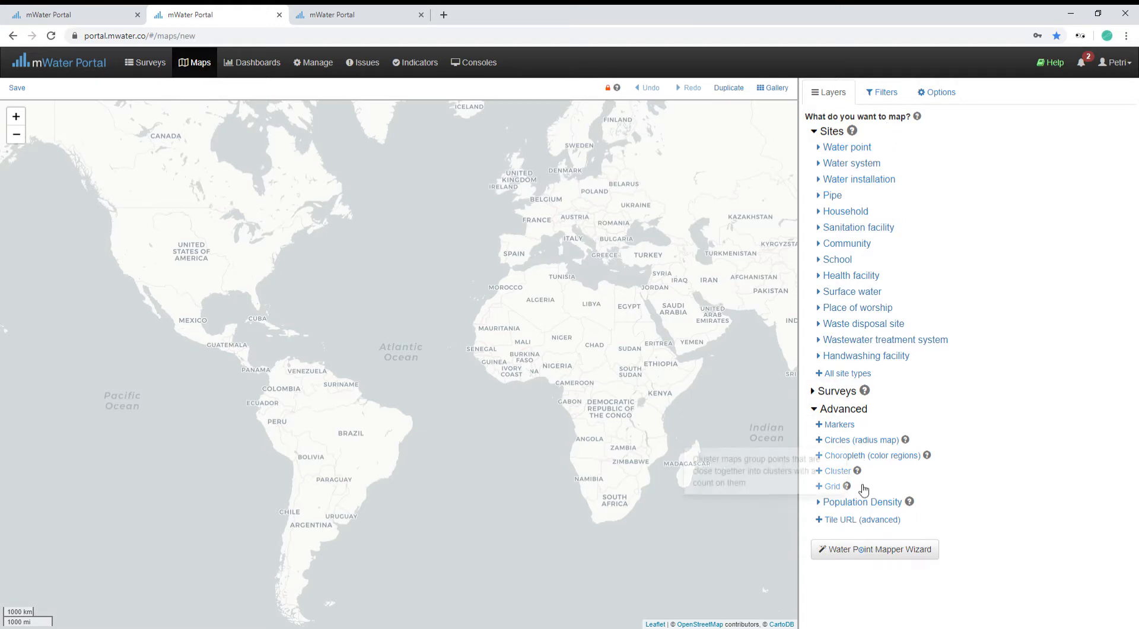
mouse_move(846, 406)
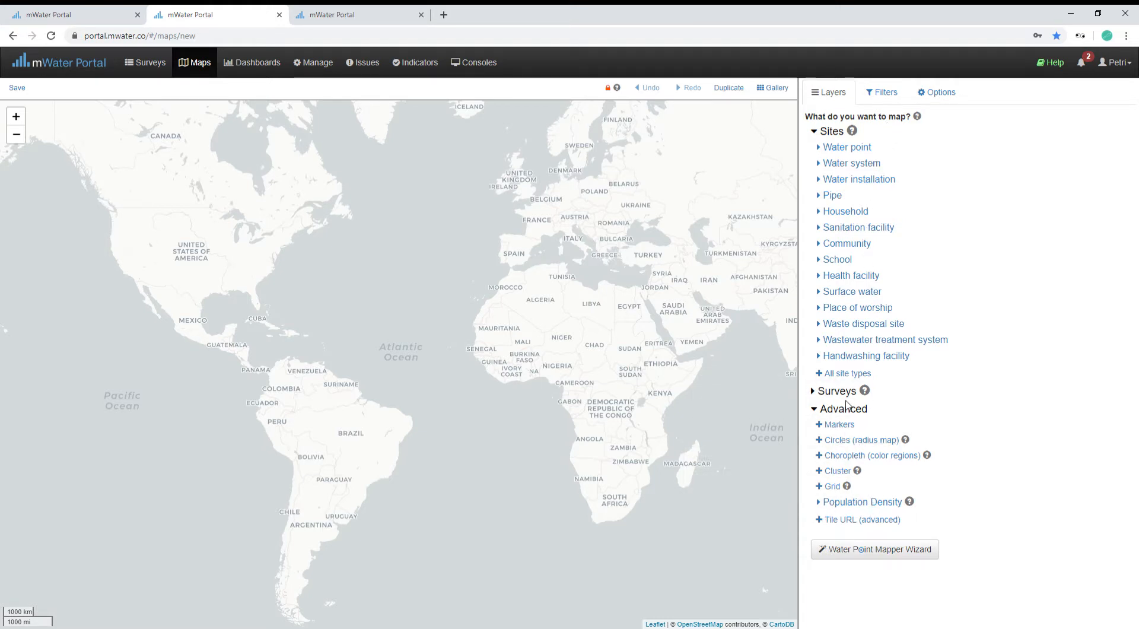
mouse_move(22, 107)
type("Pop")
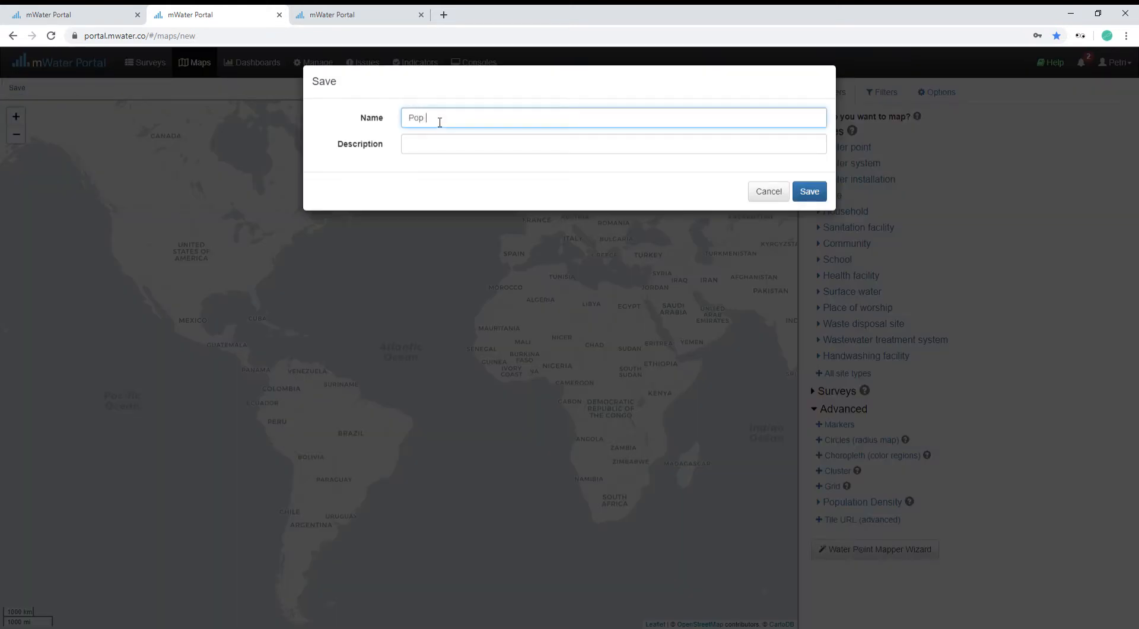
type("Density Dem")
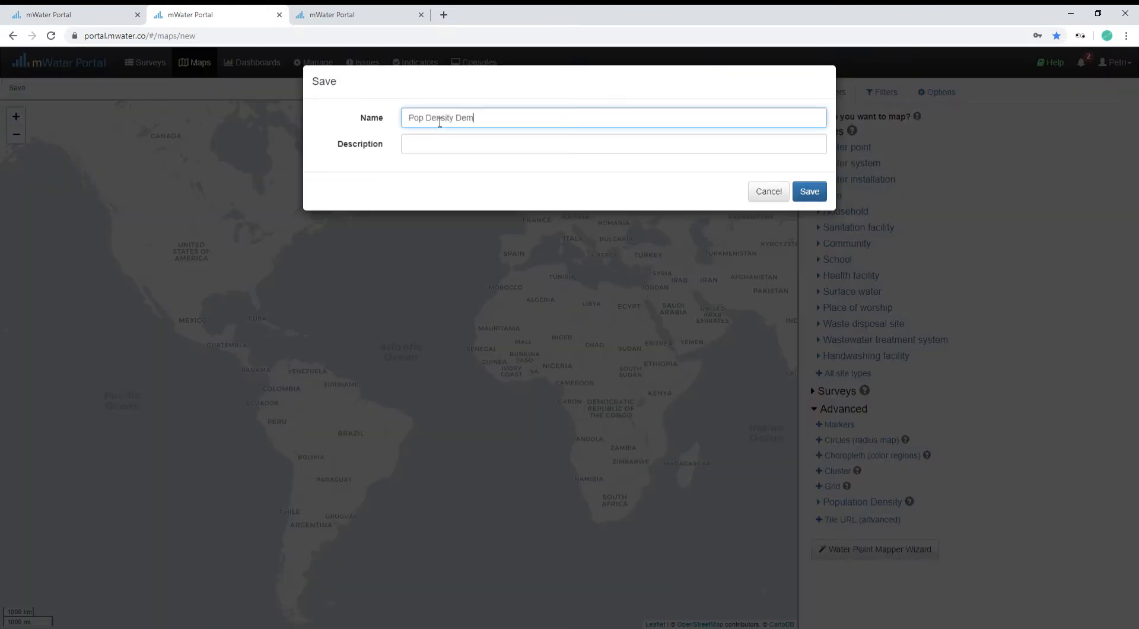
left_click(808, 191)
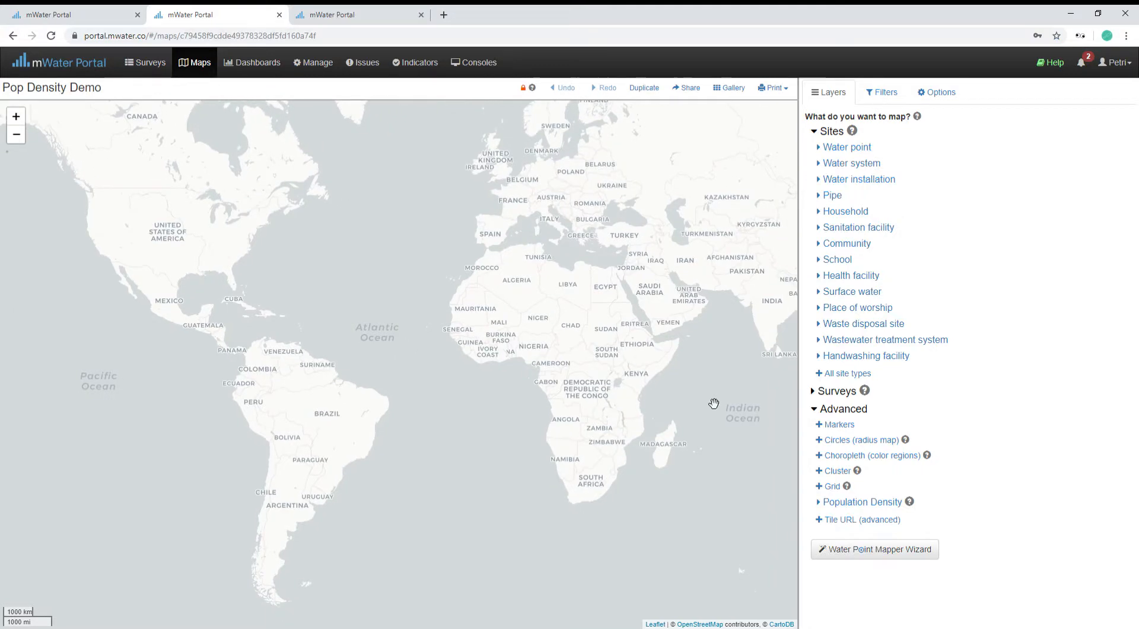
Step: Add Malawi from the Population Density countries as a layer and bring up its customization settings
left_click(864, 502)
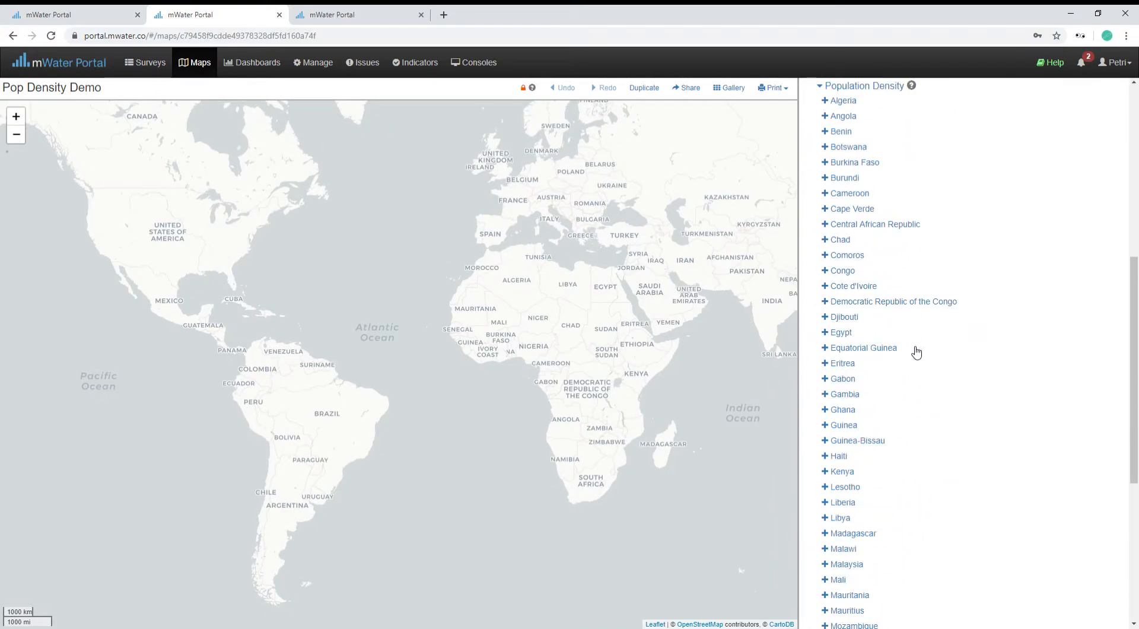
scroll("up", 3)
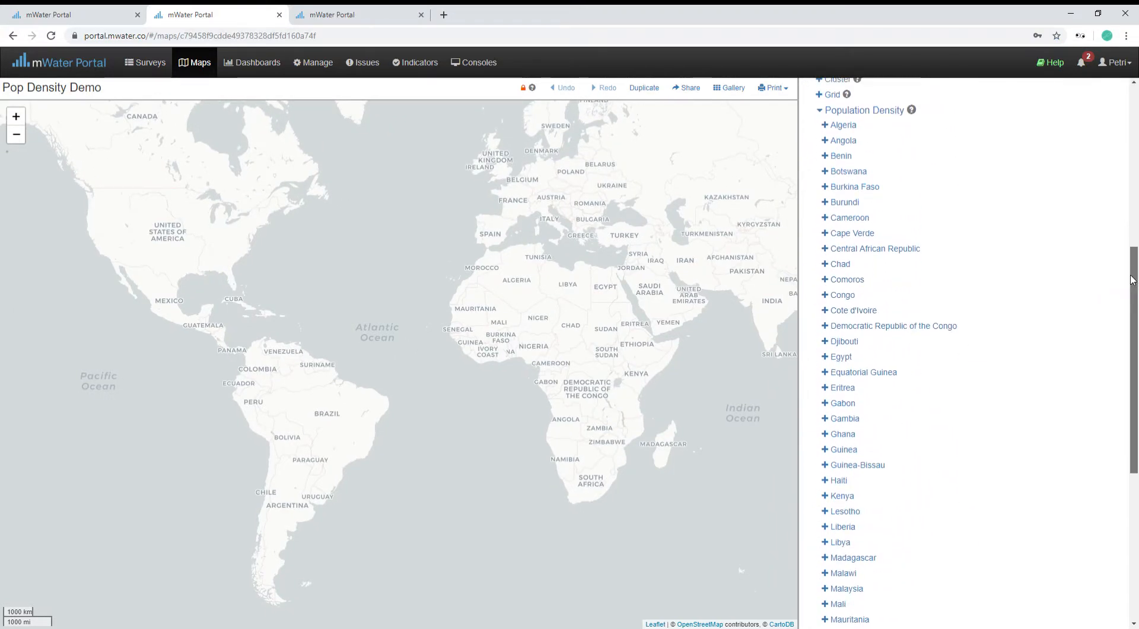
scroll("up", 3)
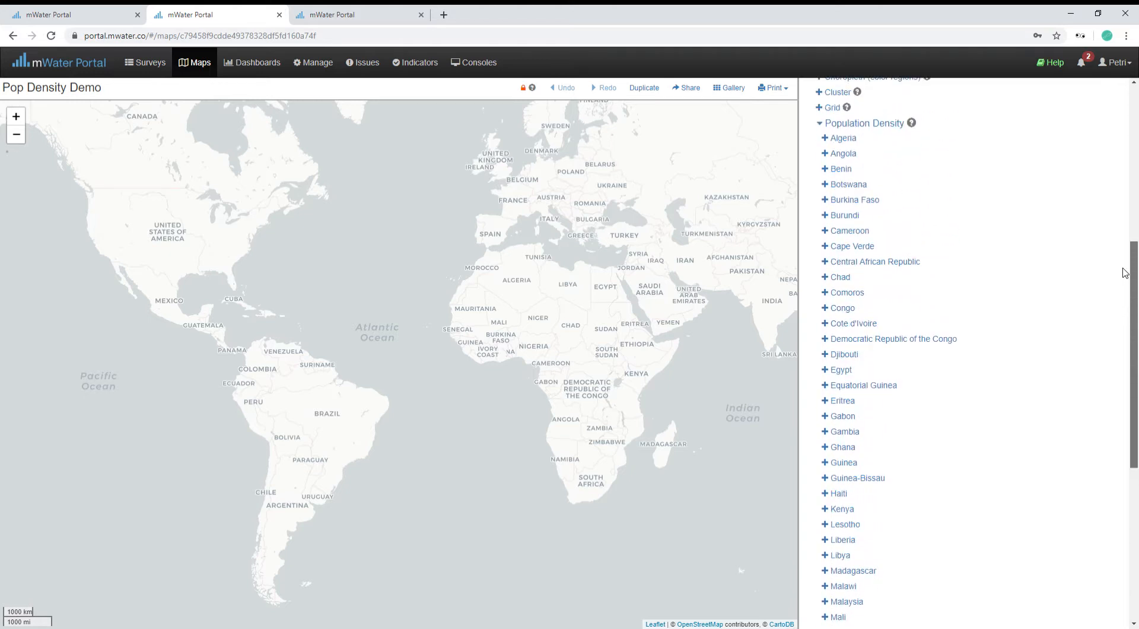
scroll("down", 3)
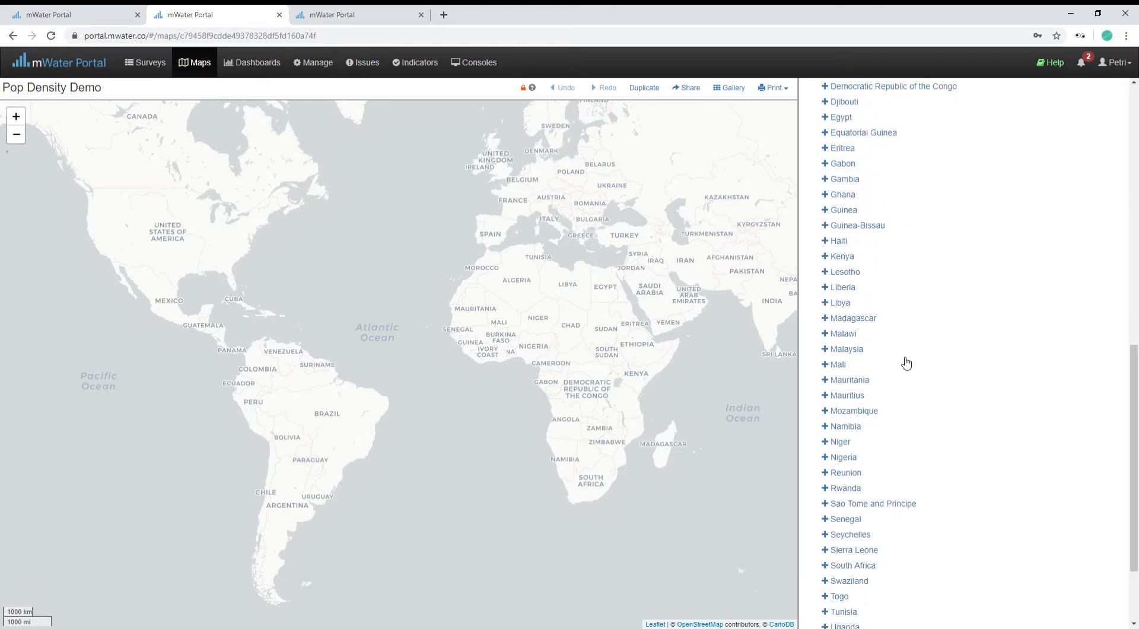
left_click(842, 334)
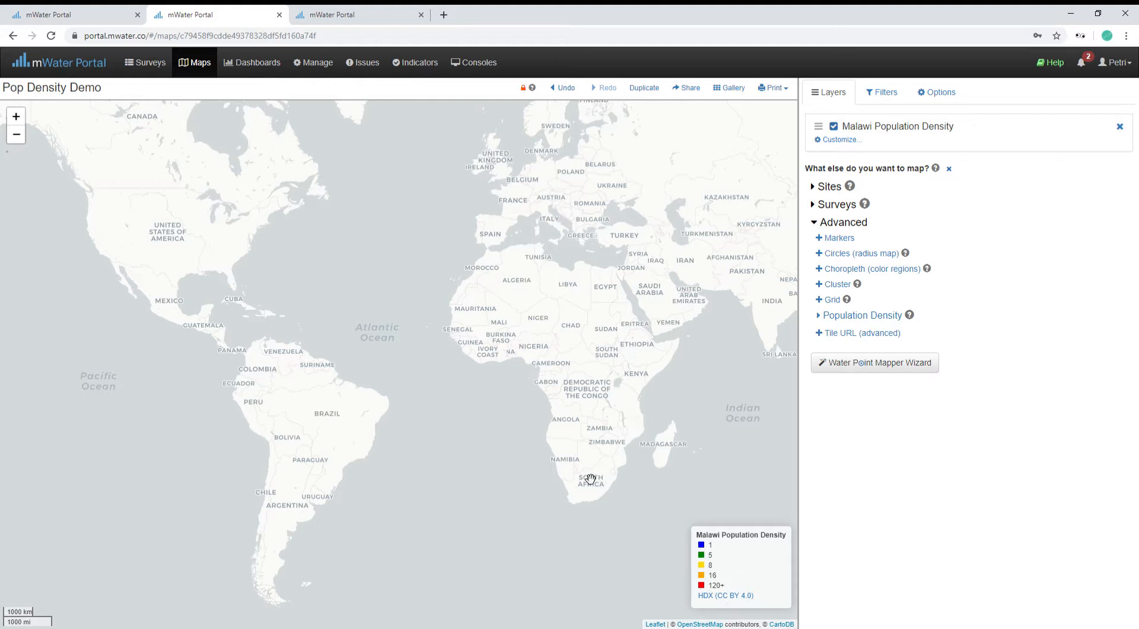
mouse_move(702, 552)
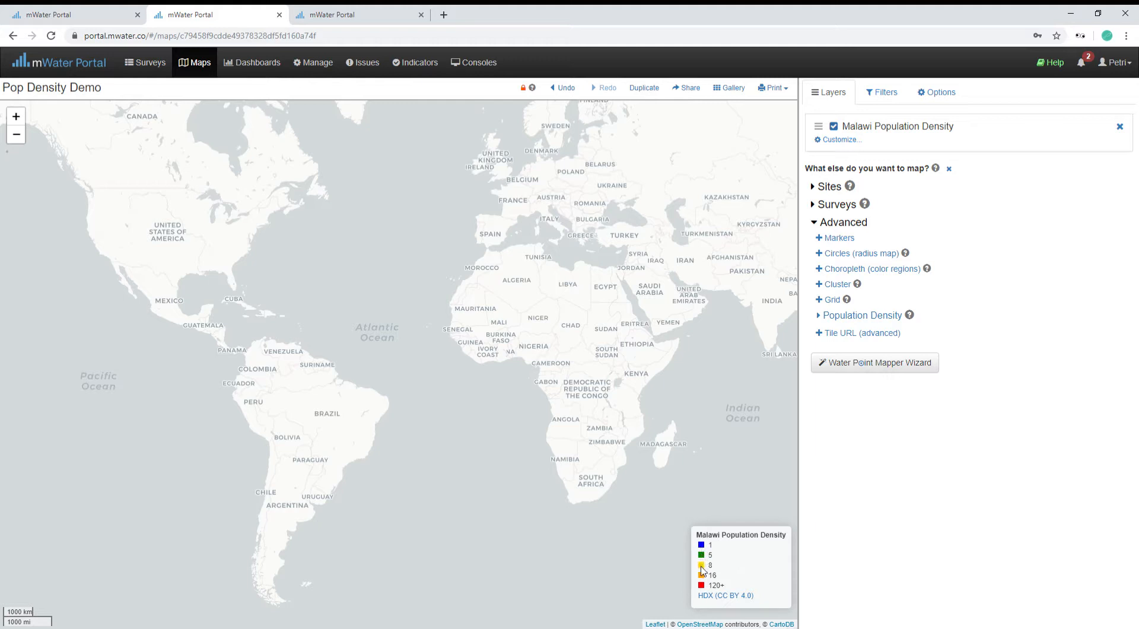
mouse_move(625, 404)
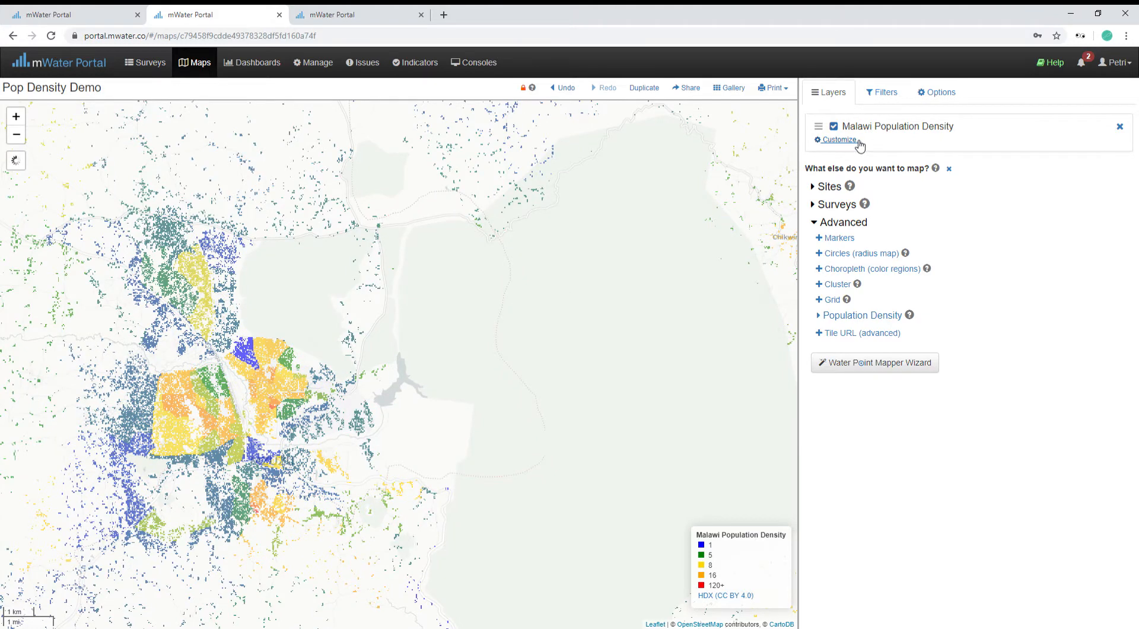
left_click(838, 140)
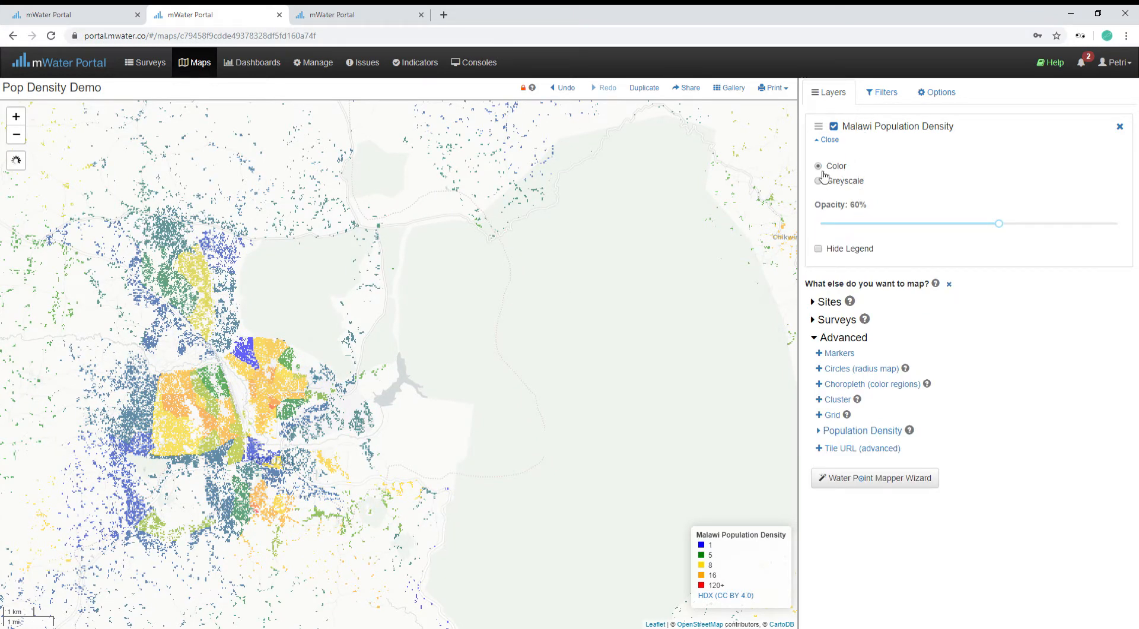
Step: Try the density overlay in greyscale with a dark background map, then return it to colour
left_click(817, 180)
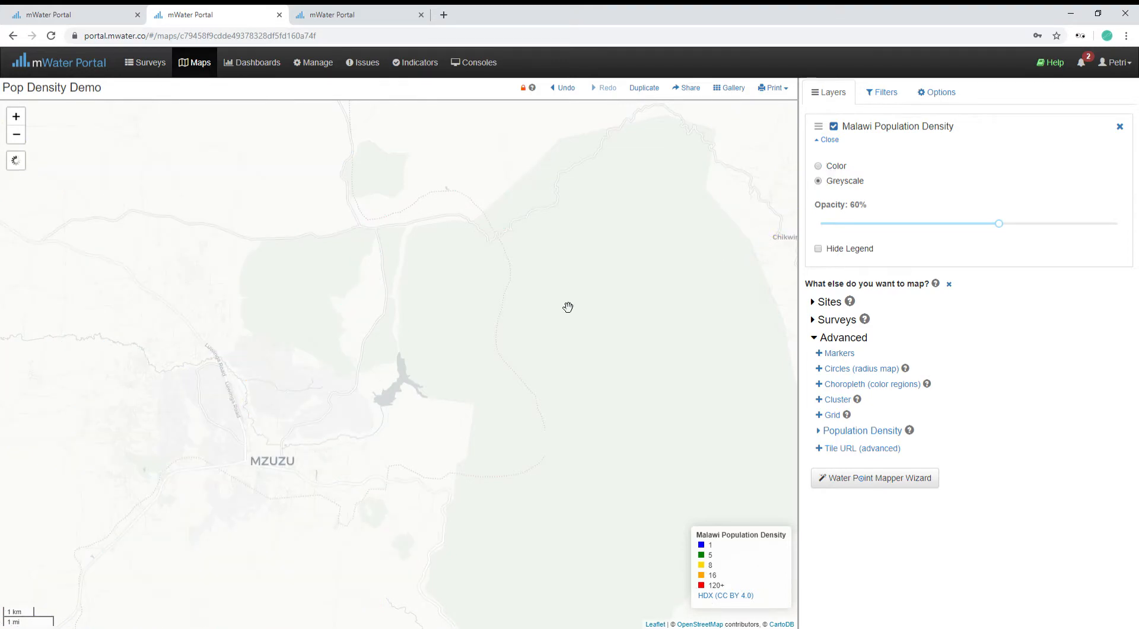
left_click(881, 92)
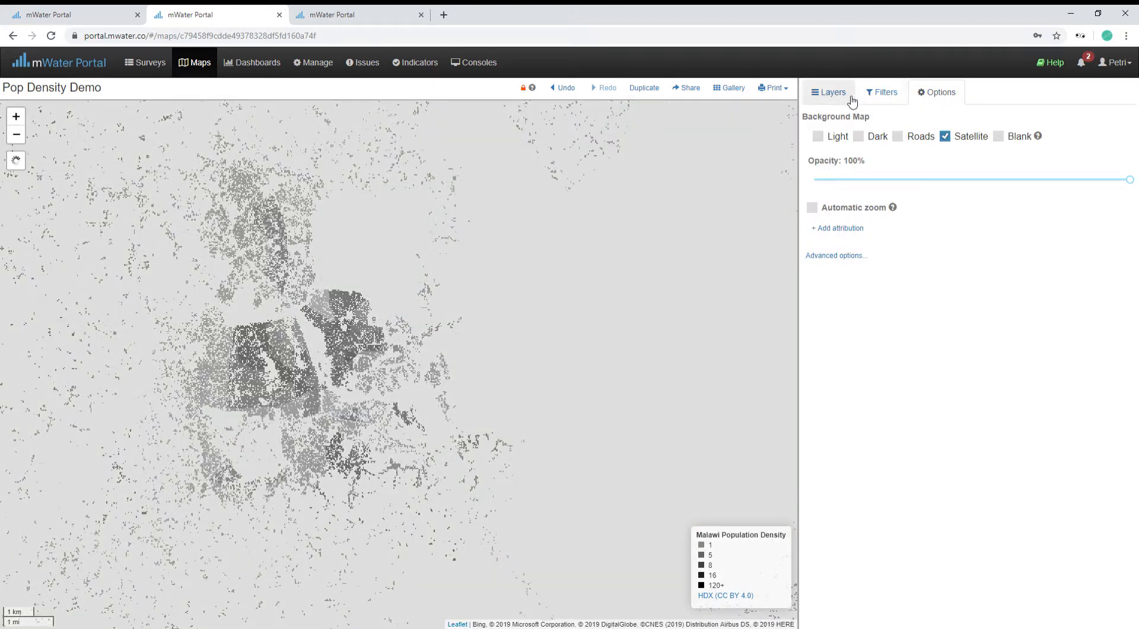
left_click(827, 92)
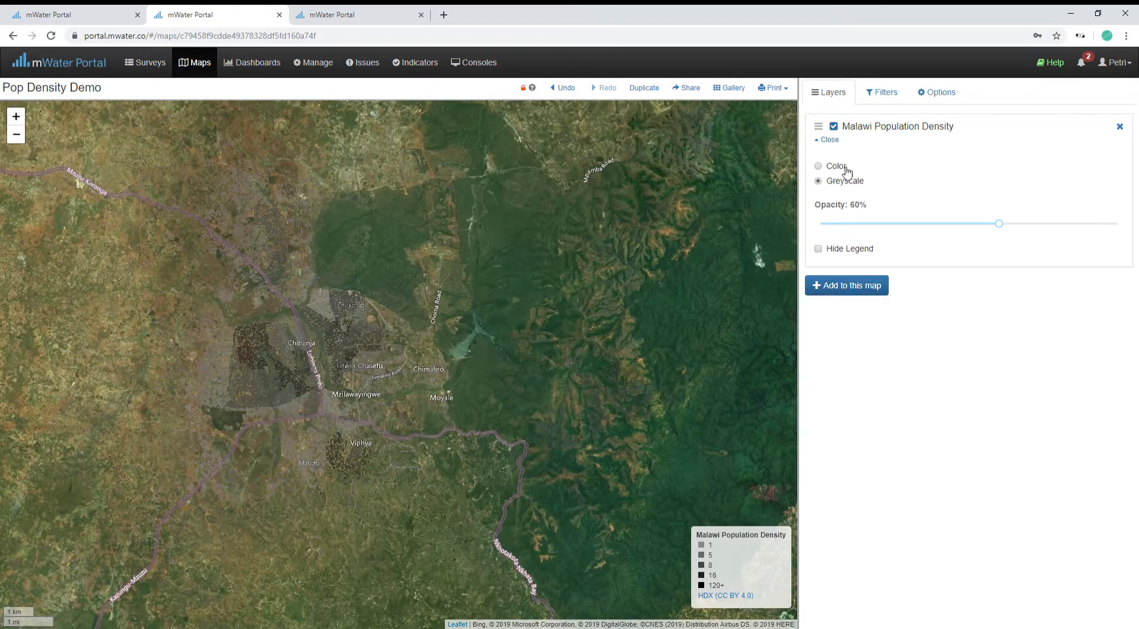
left_click(818, 166)
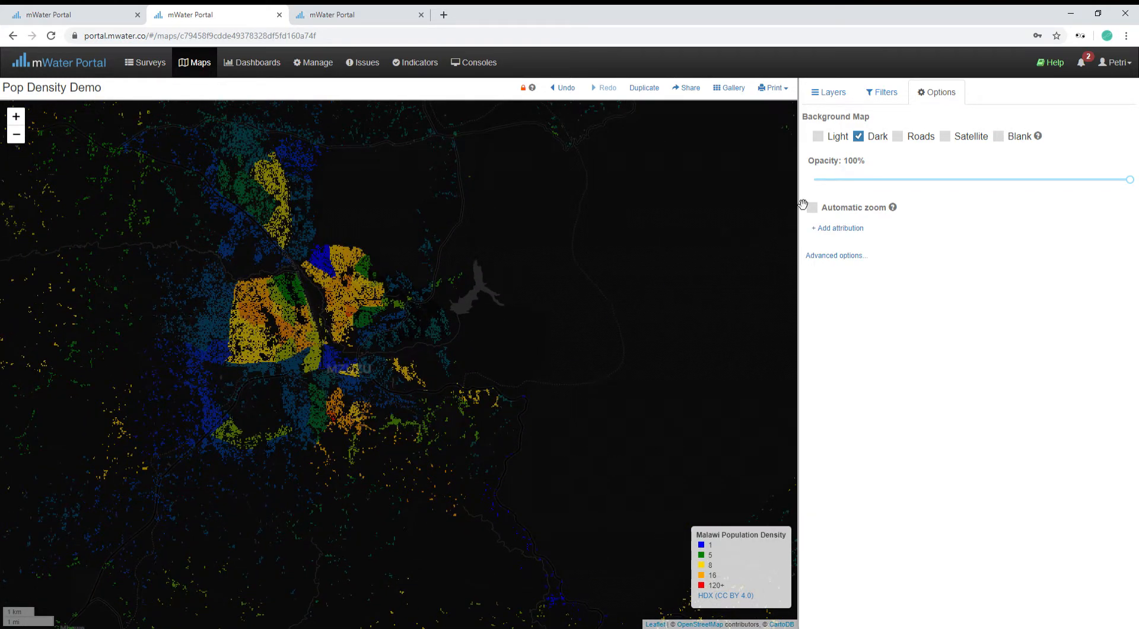
Step: Add all Water point sites as a layer and switch the density layer to greyscale
left_click(827, 91)
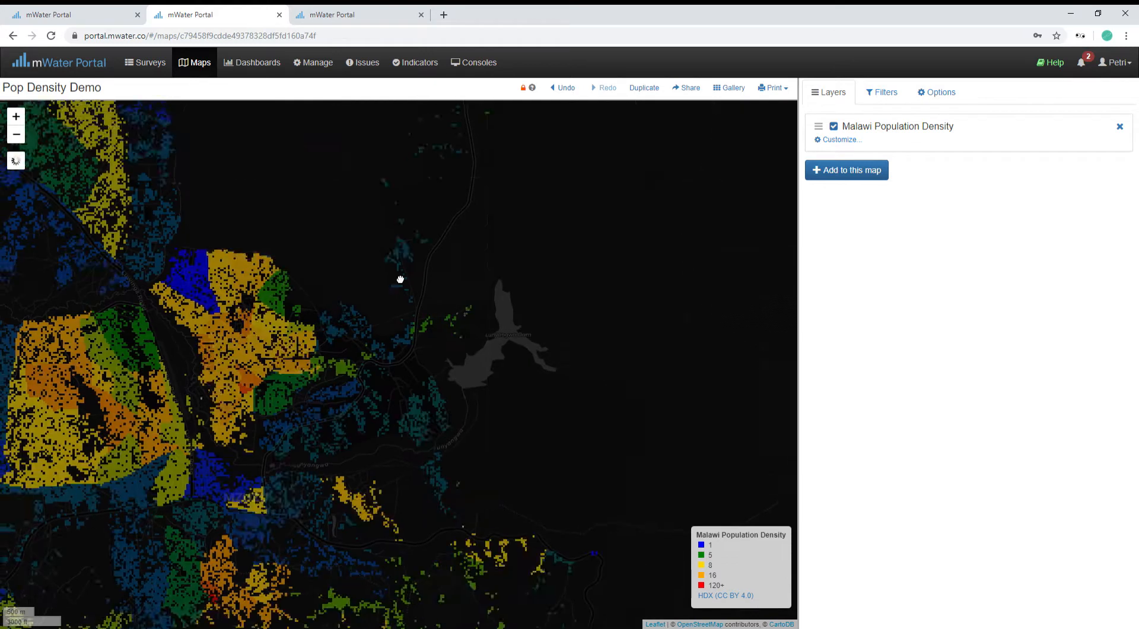
left_click(846, 170)
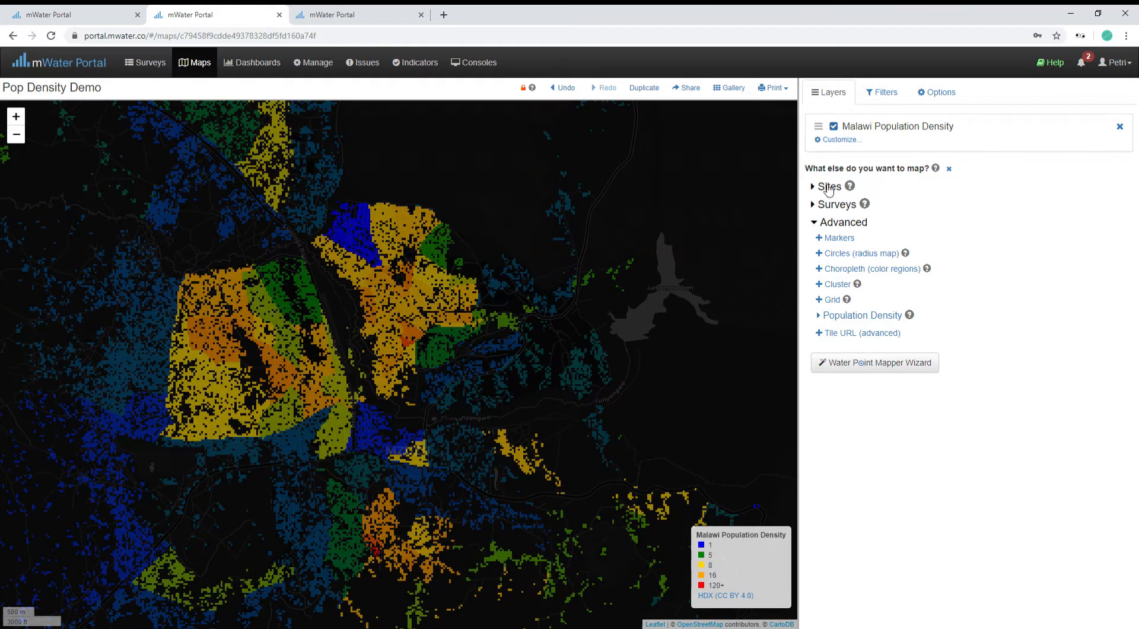
left_click(830, 186)
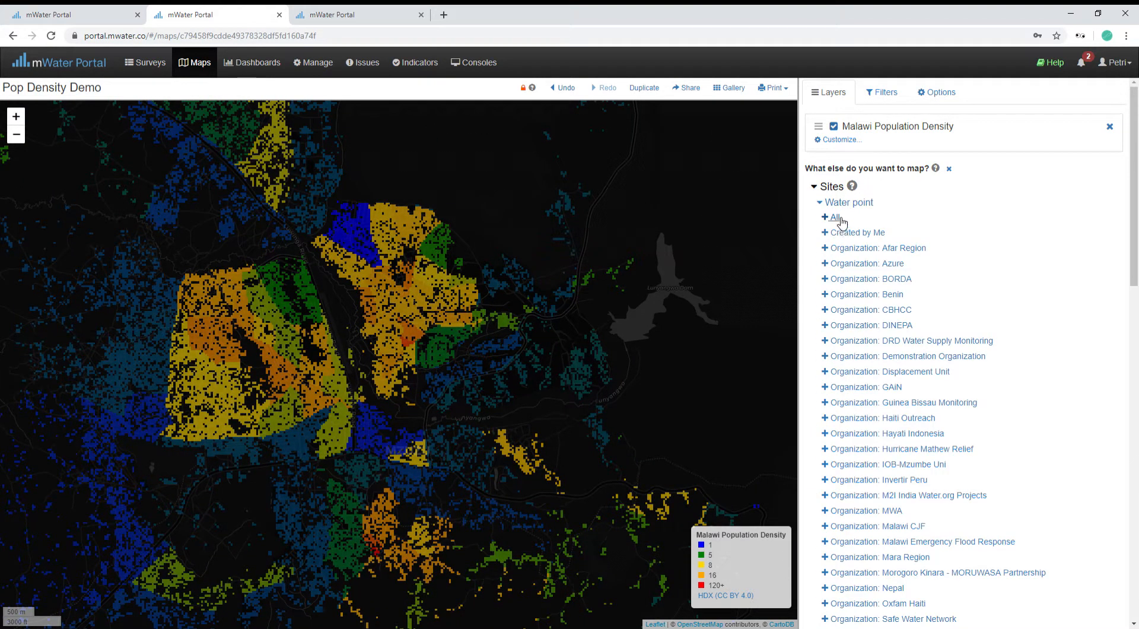
left_click(834, 218)
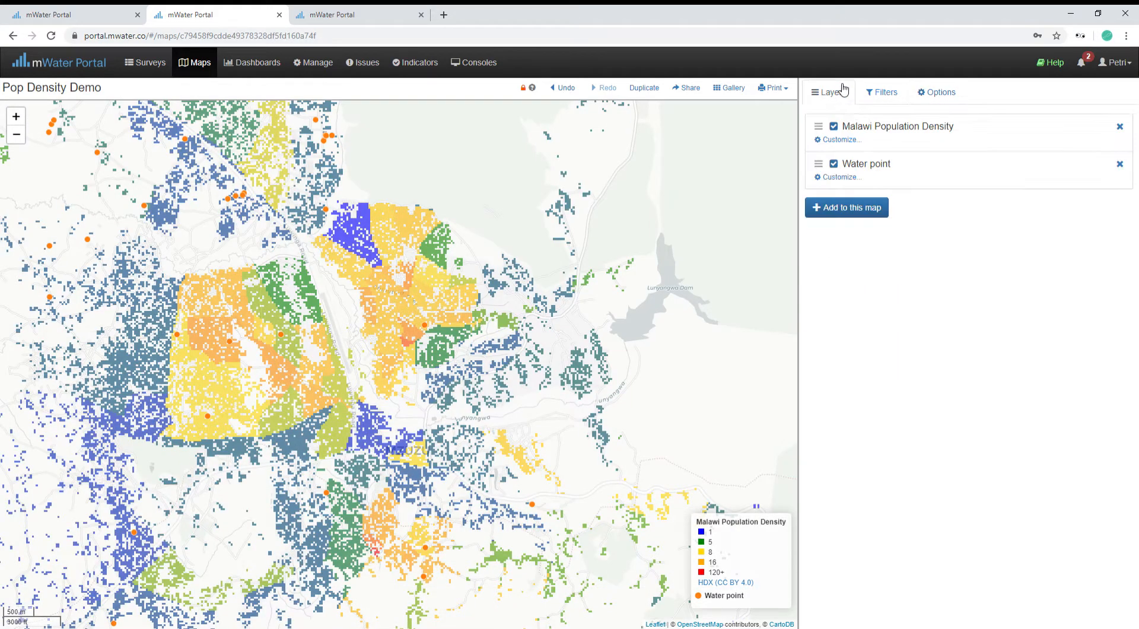
left_click(840, 140)
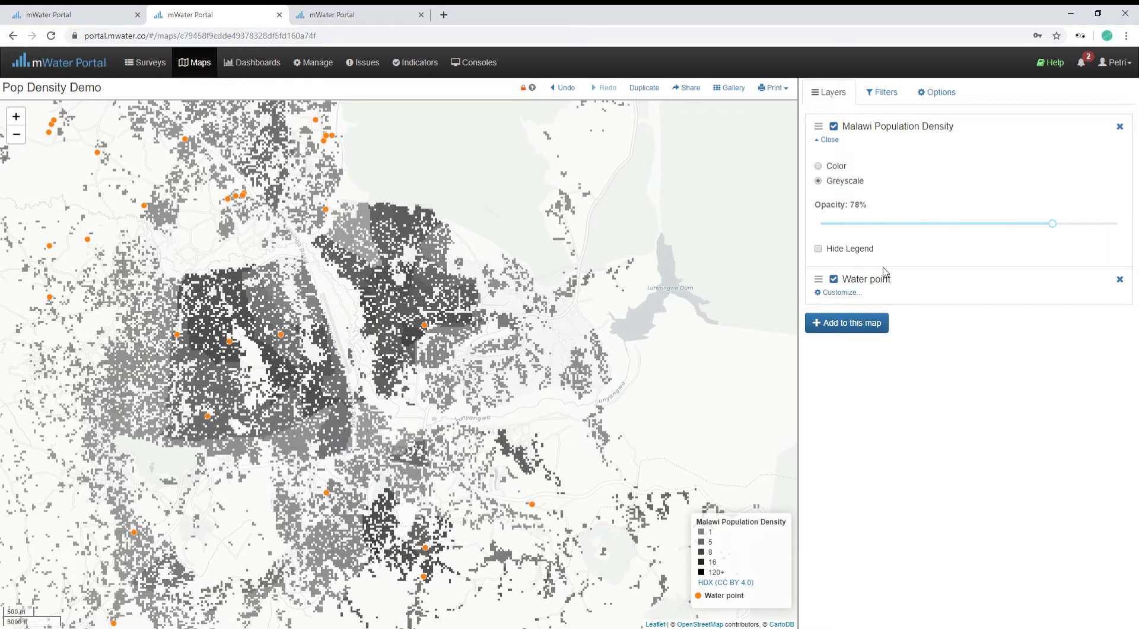
Step: Colour the water point markers by their Type field, giving a matching legend
left_click(841, 292)
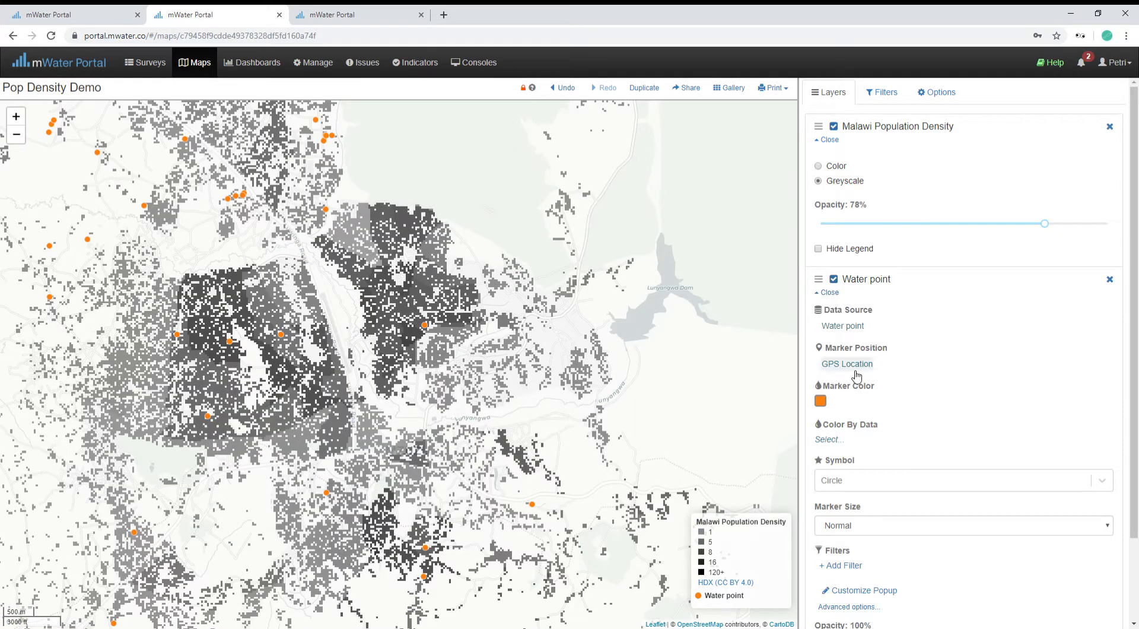
left_click(830, 439)
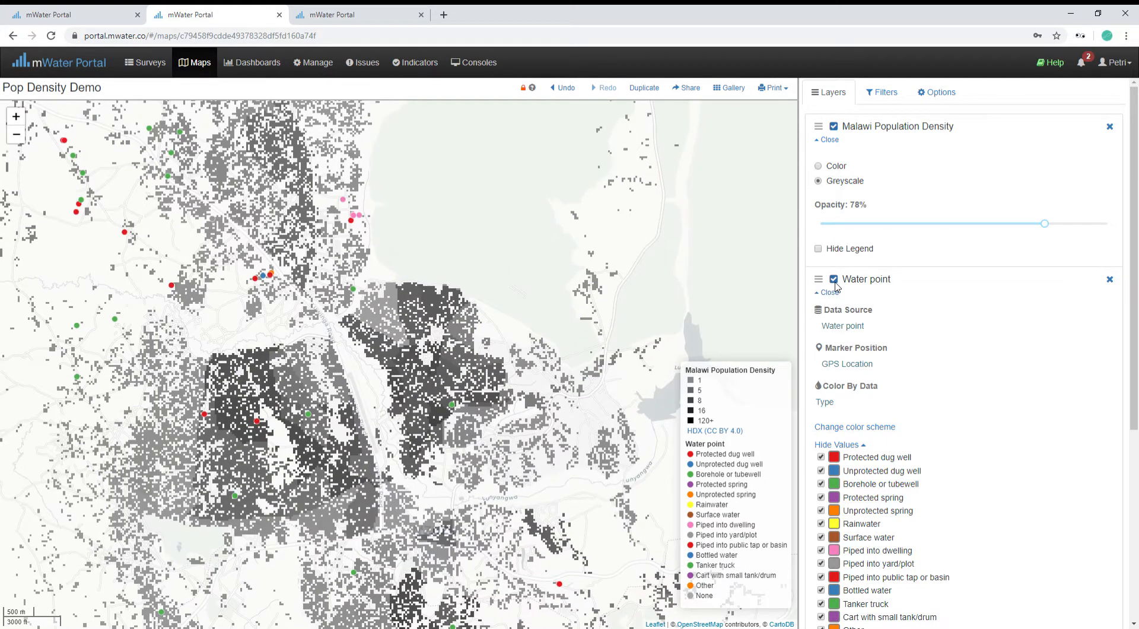
left_click(830, 291)
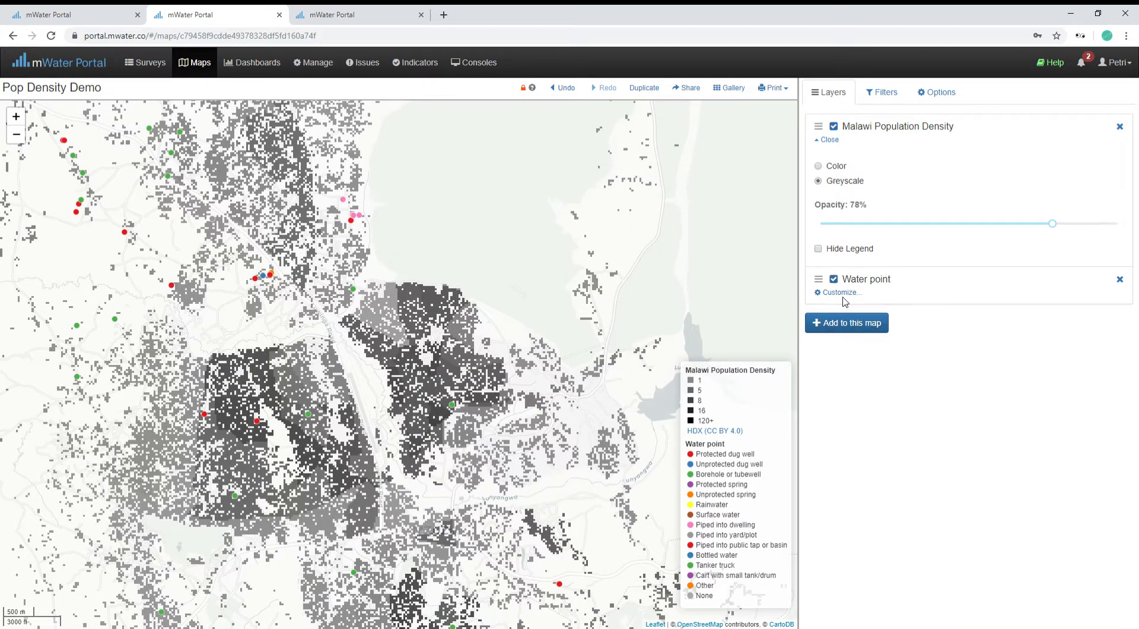
left_click(838, 292)
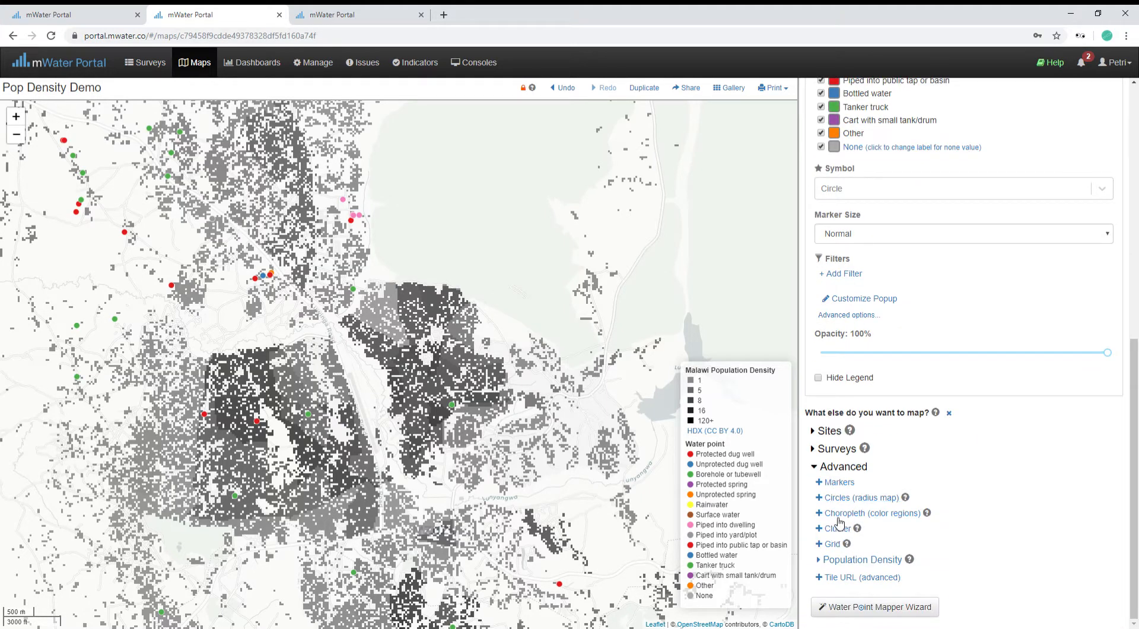
Step: Add a Circles (radius map) layer centred on GPS Location with radius 1000 metres
left_click(857, 497)
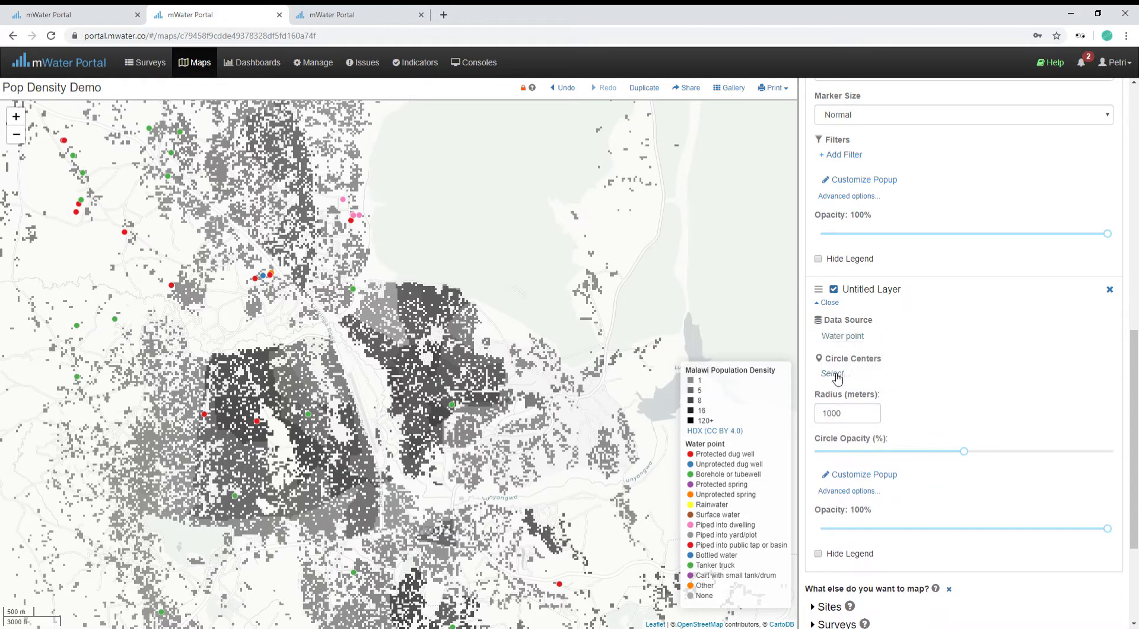
left_click(833, 373)
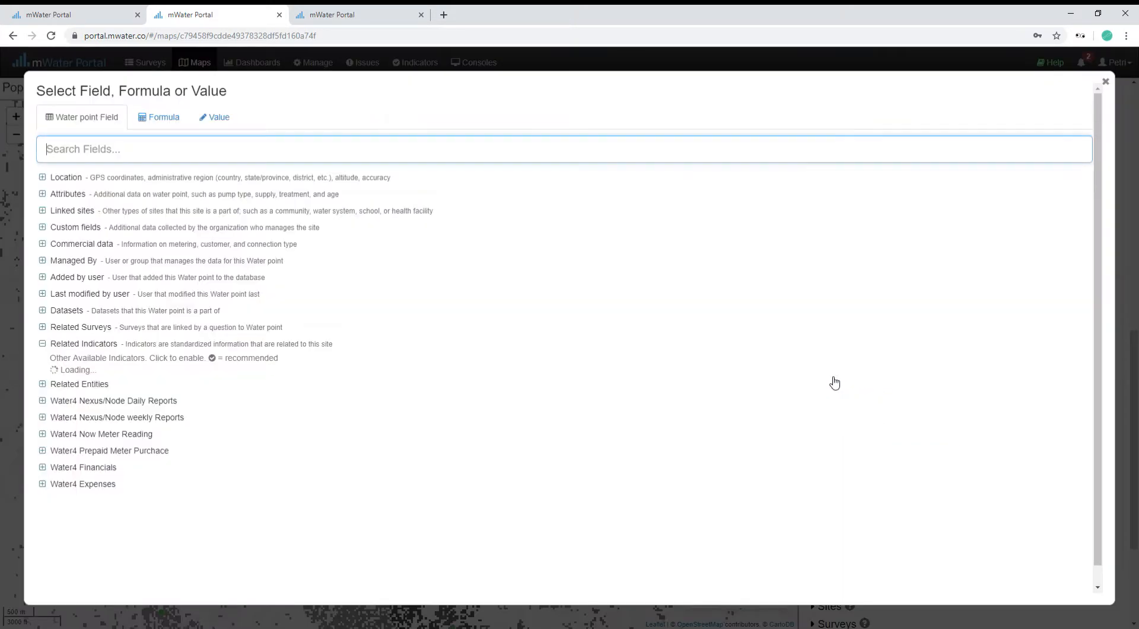
left_click(1105, 81)
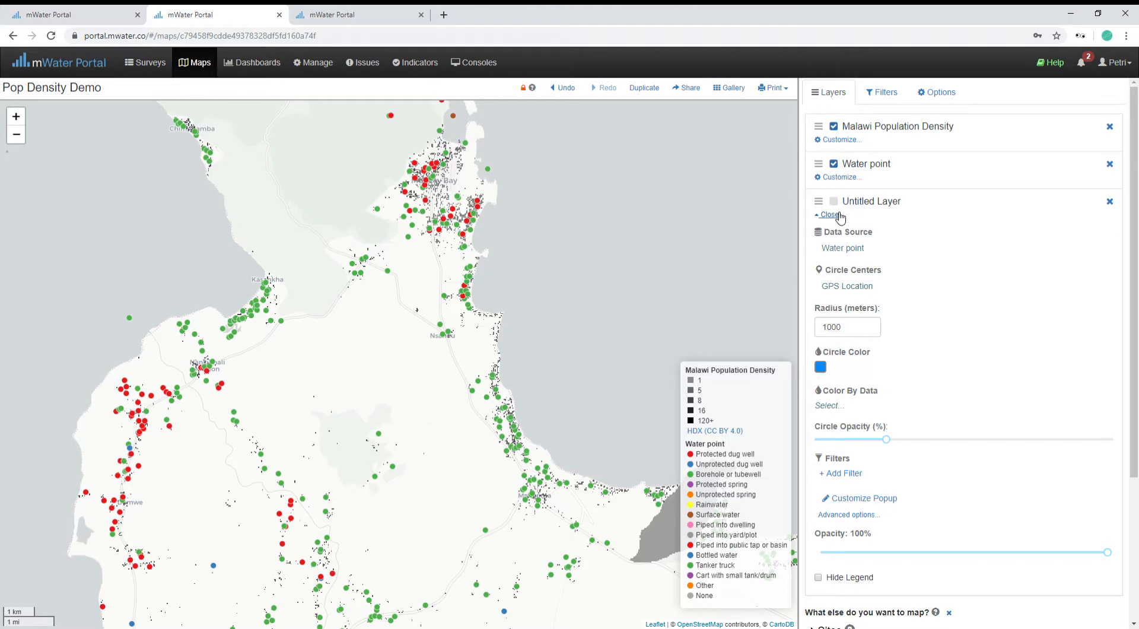
Step: Leave the circle layer settings and list the Population Density countries again
left_click(829, 215)
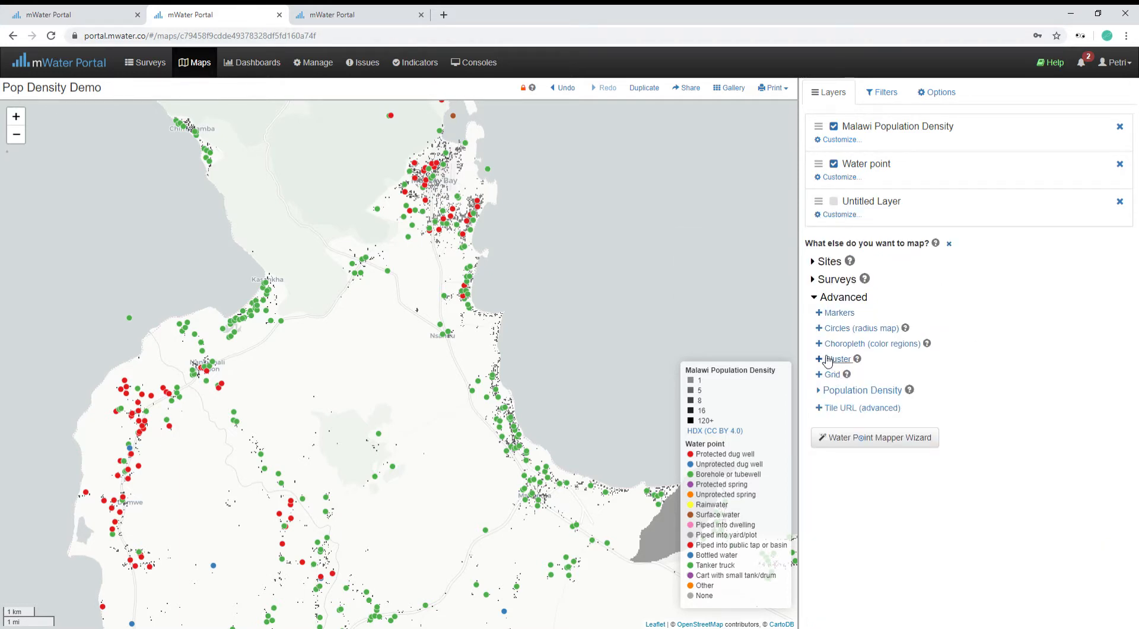
left_click(865, 390)
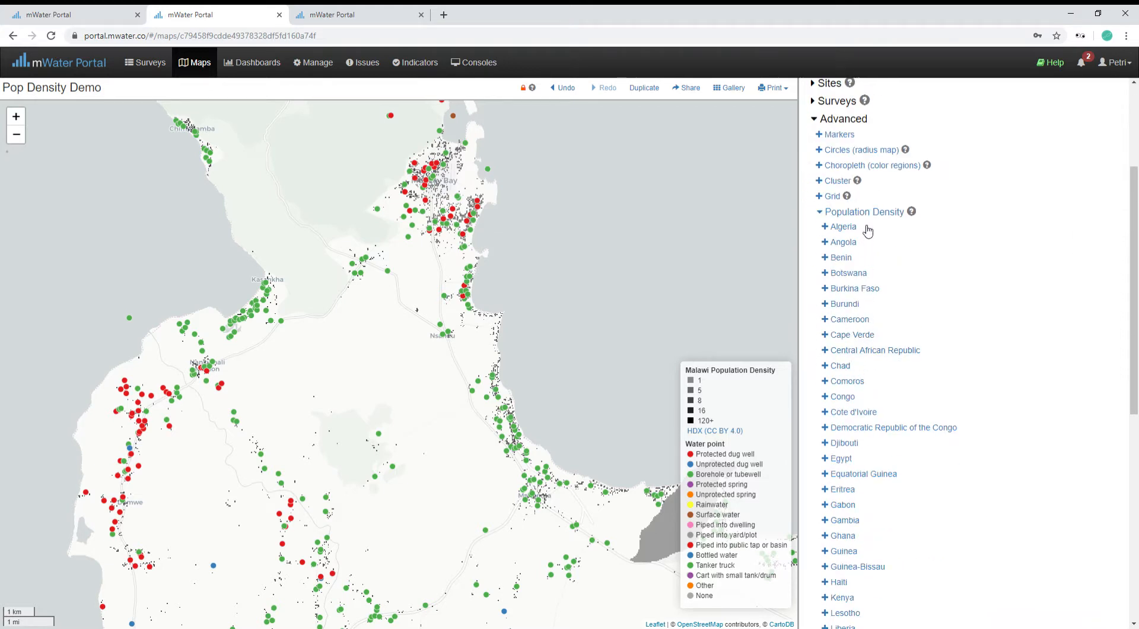
mouse_move(841, 323)
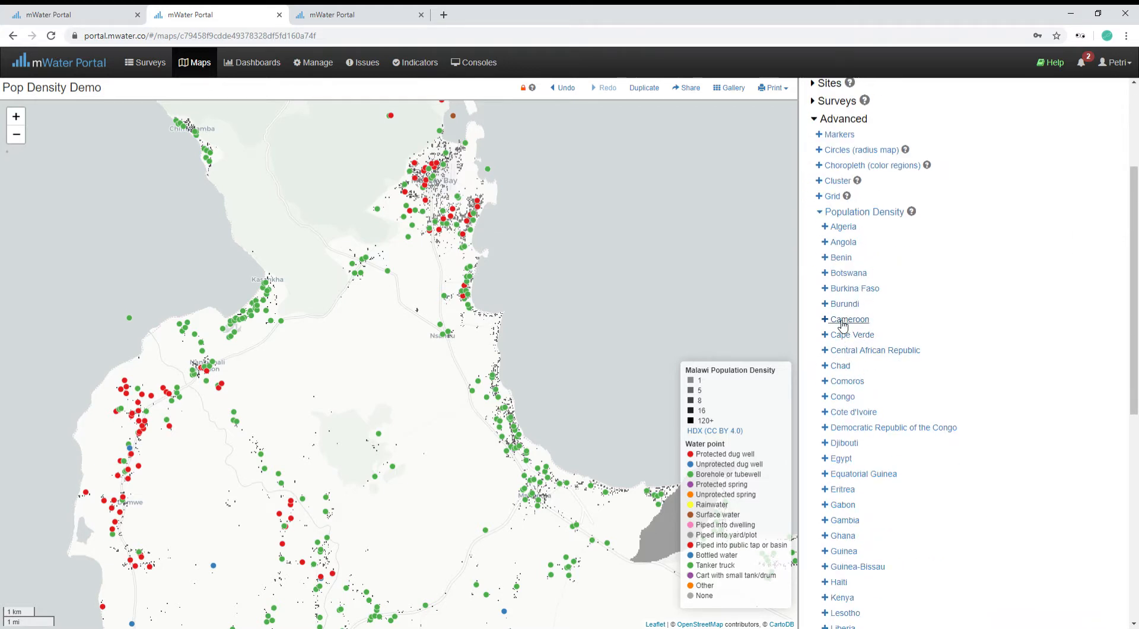
mouse_move(554, 389)
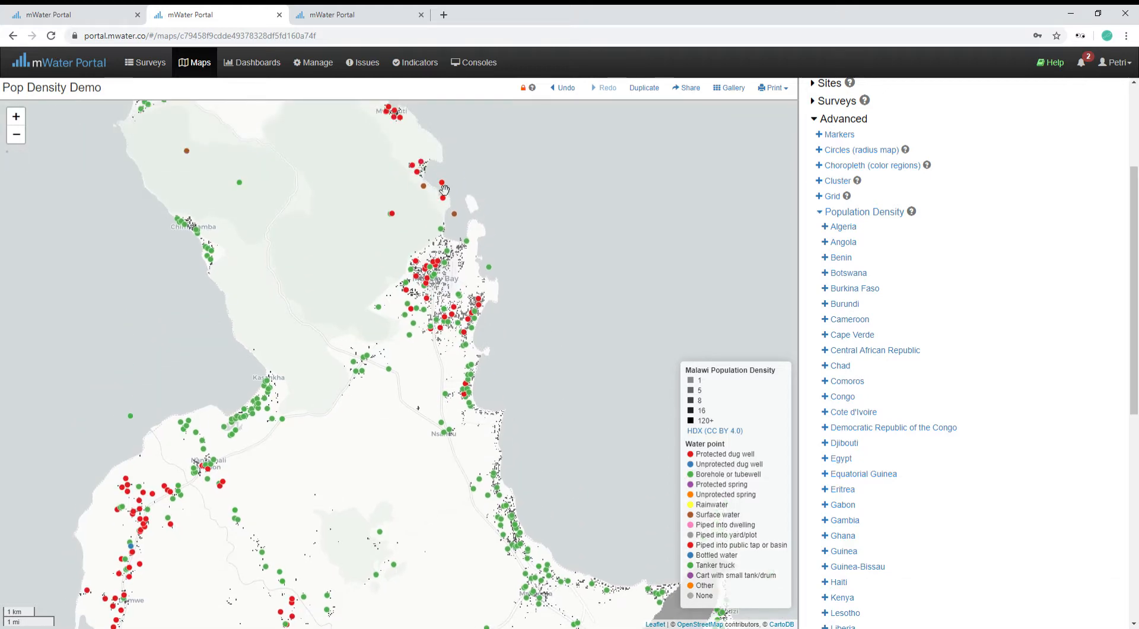
mouse_move(584, 220)
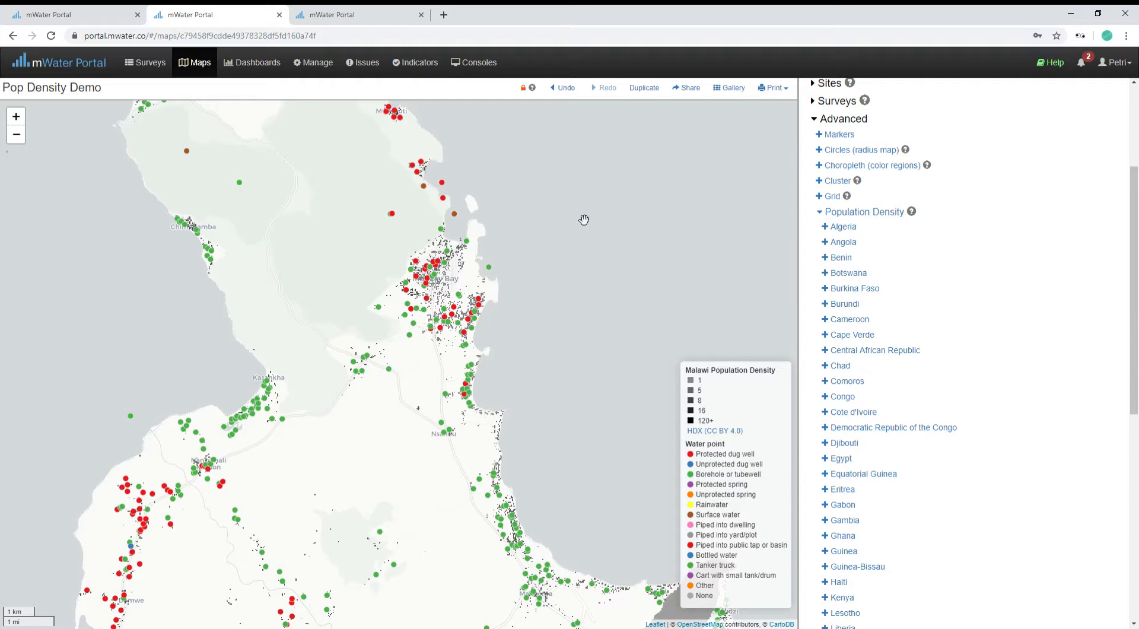
mouse_move(861, 242)
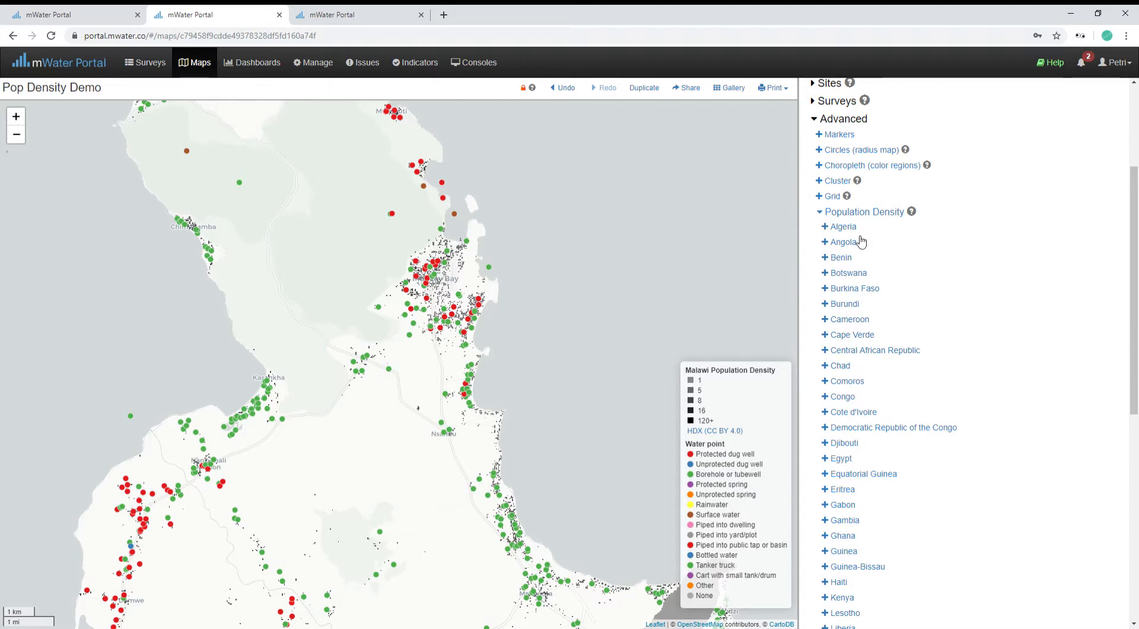